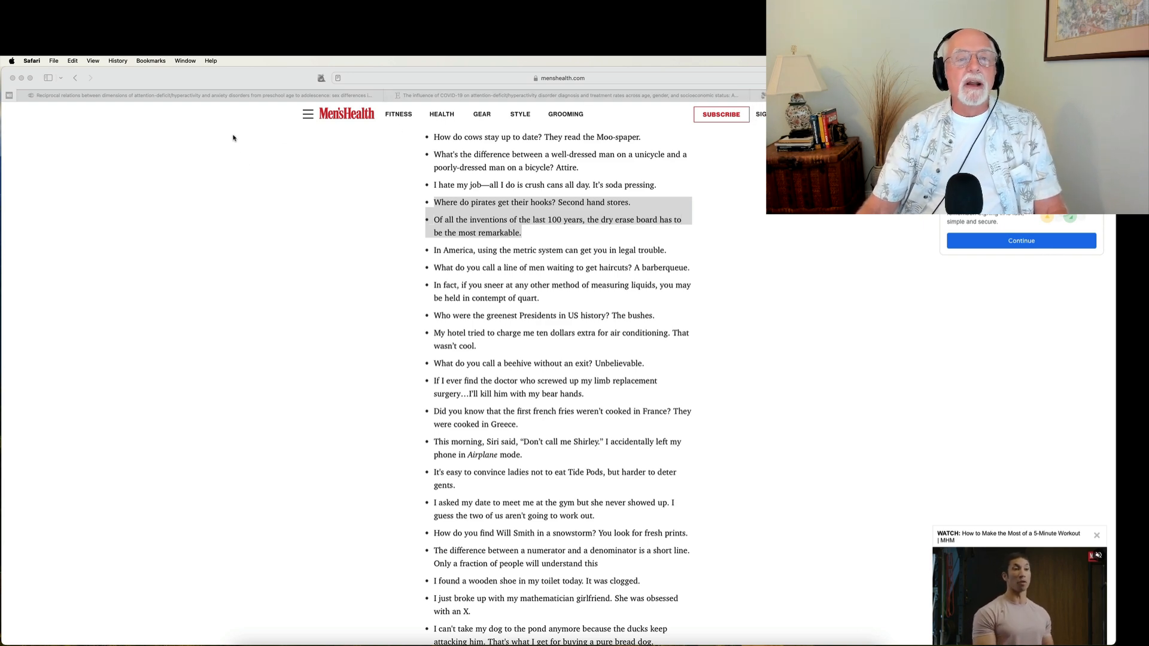
Show the Wiley ADHD–anxiety paper and scroll to the abstract's methods and results sentences
click(204, 95)
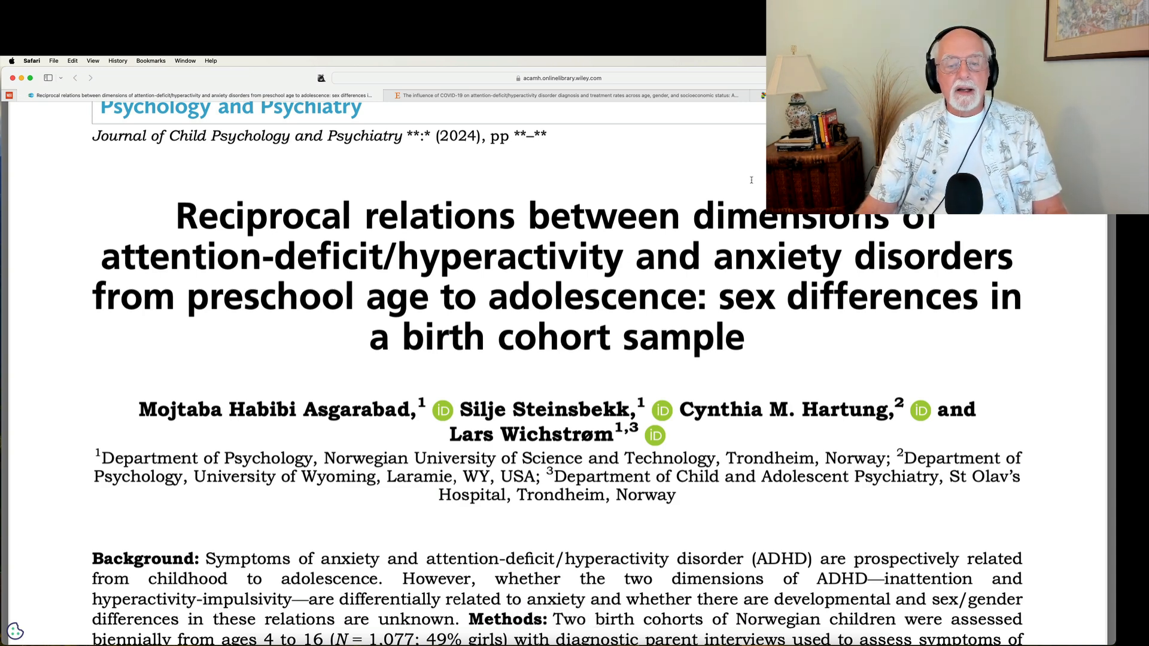
mouse_move(716, 175)
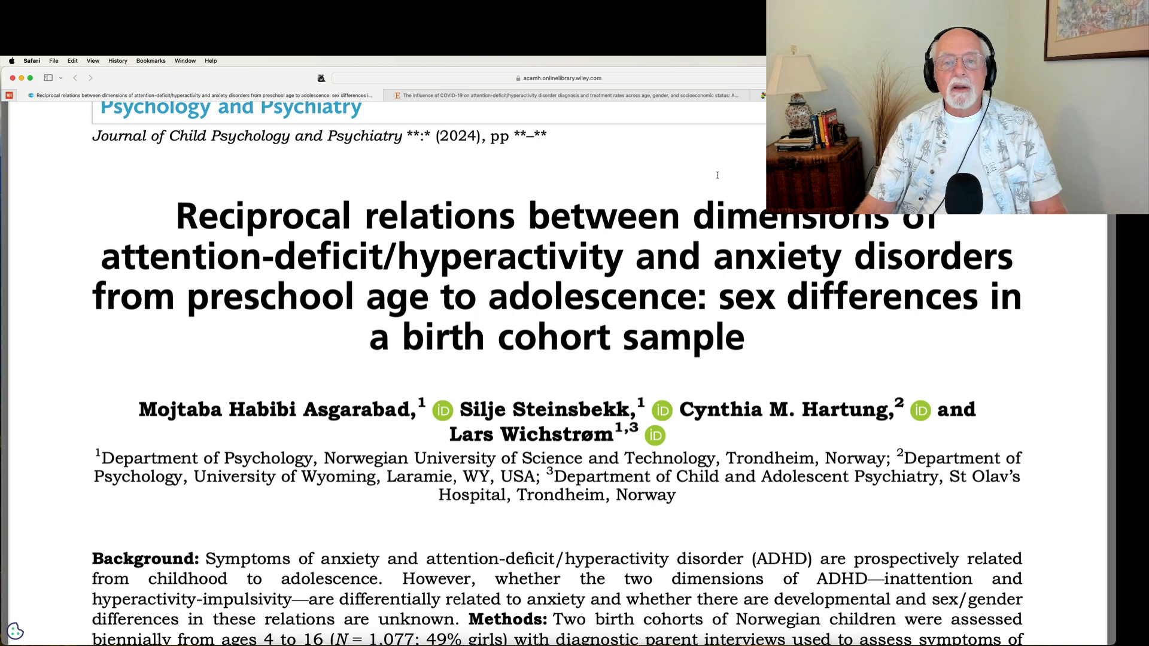
mouse_move(705, 176)
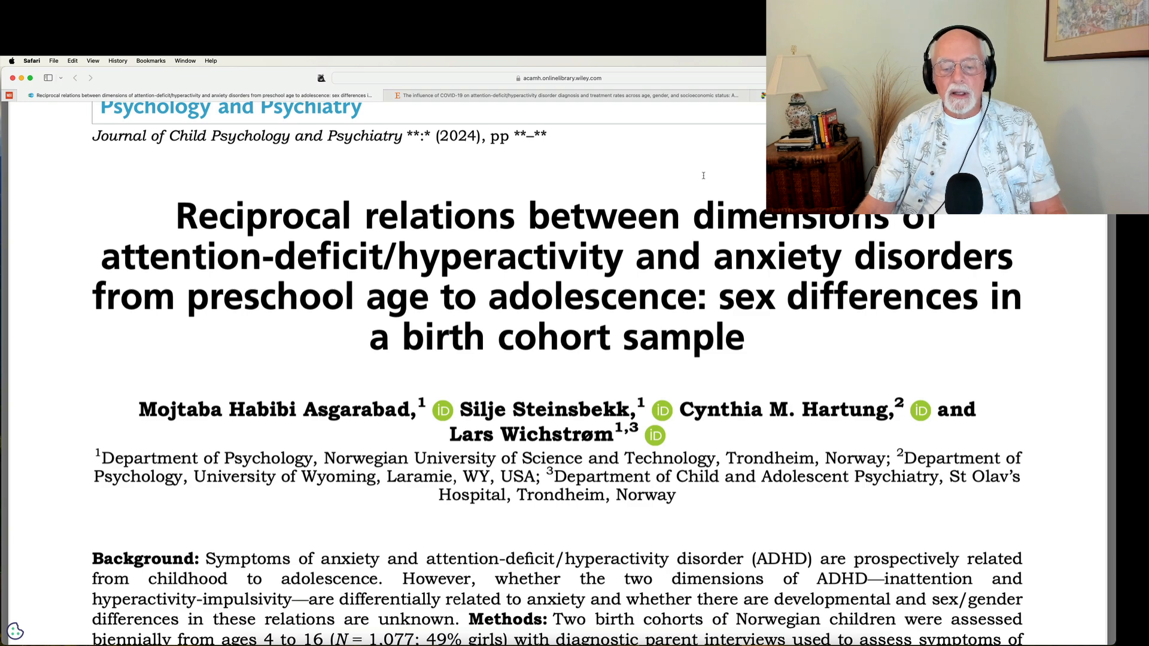
scroll(down, 3)
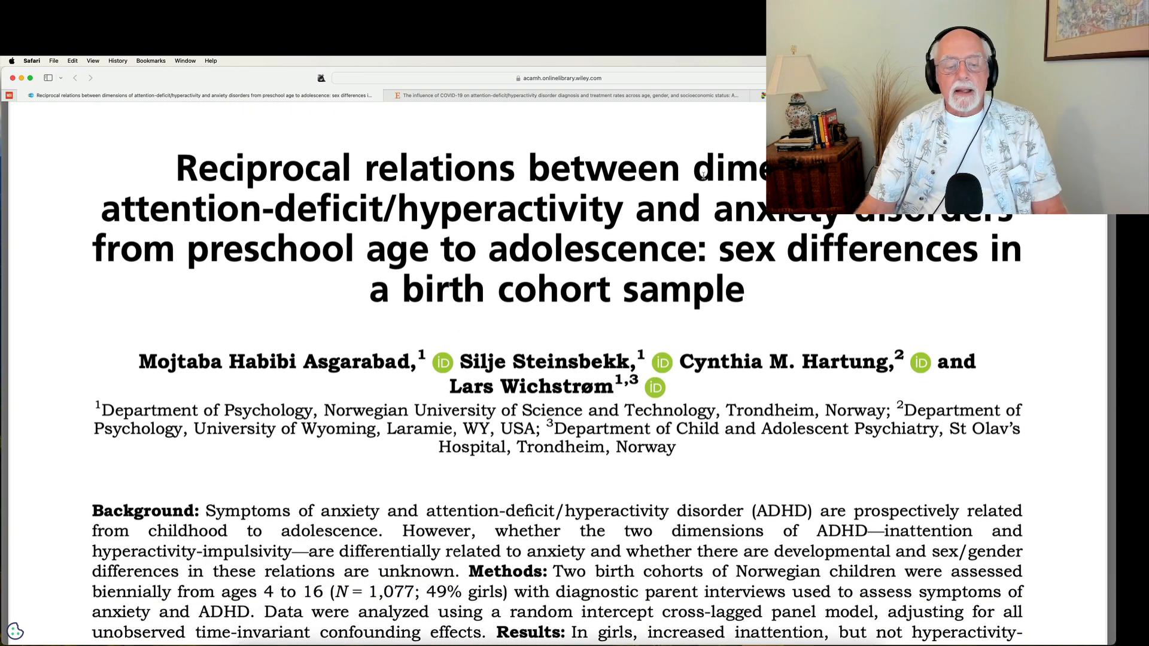
scroll(down, 3)
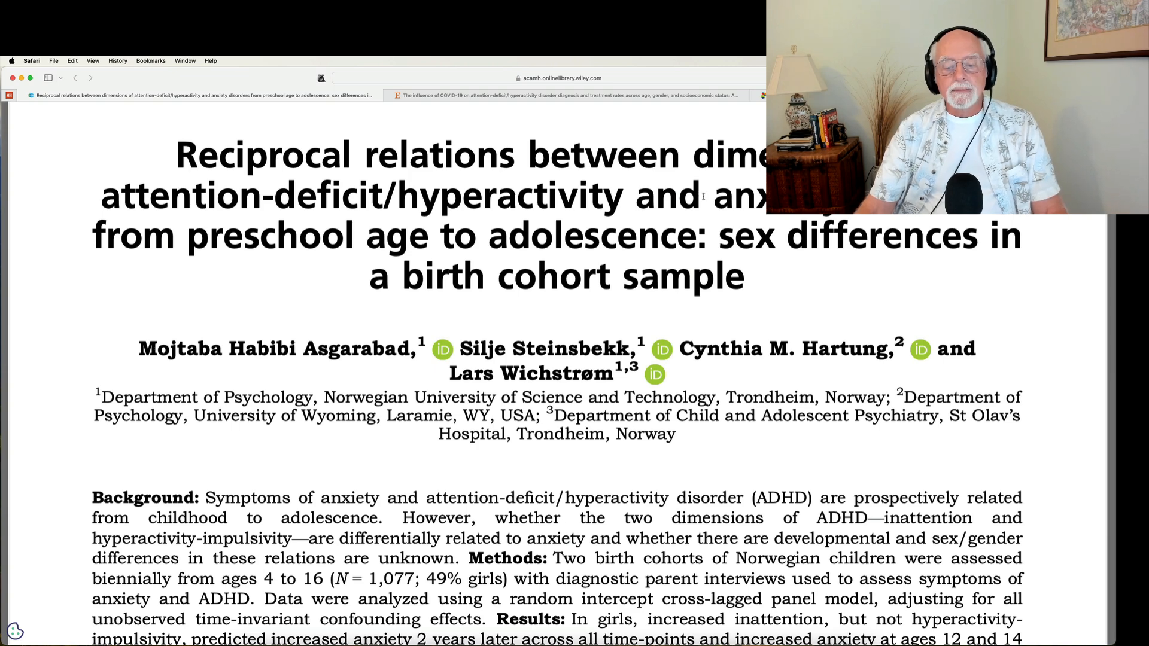
Scroll the ScienceDirect COVID-19 and ADHD study down to its Highlights and Abstract
scroll(down, 3)
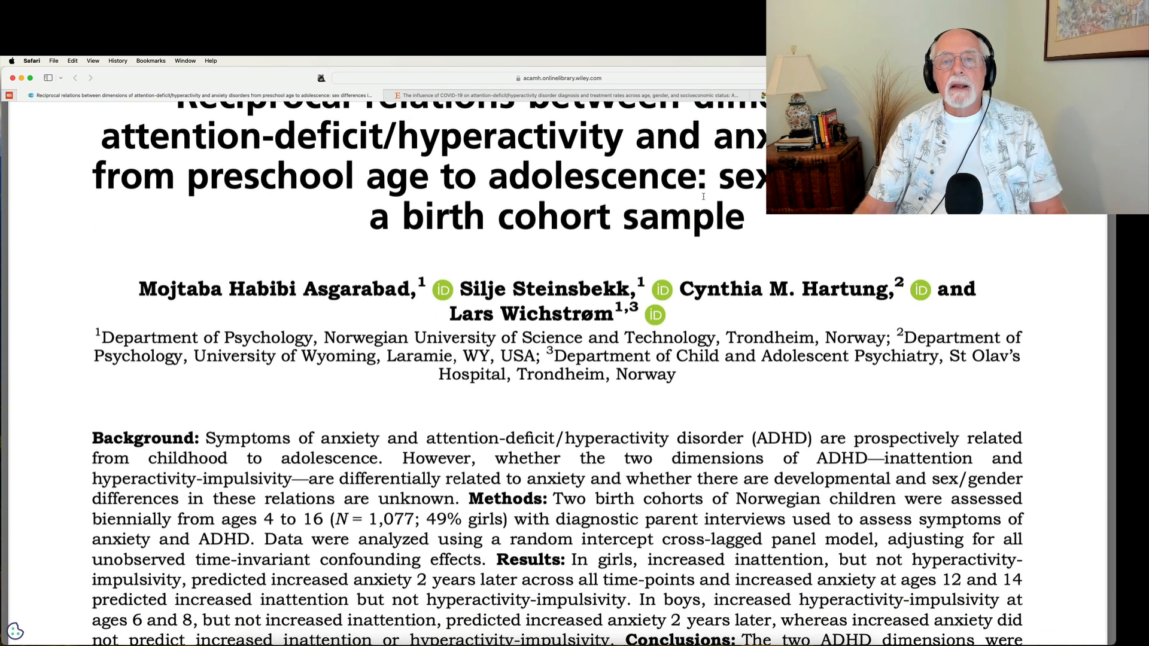
scroll(down, 3)
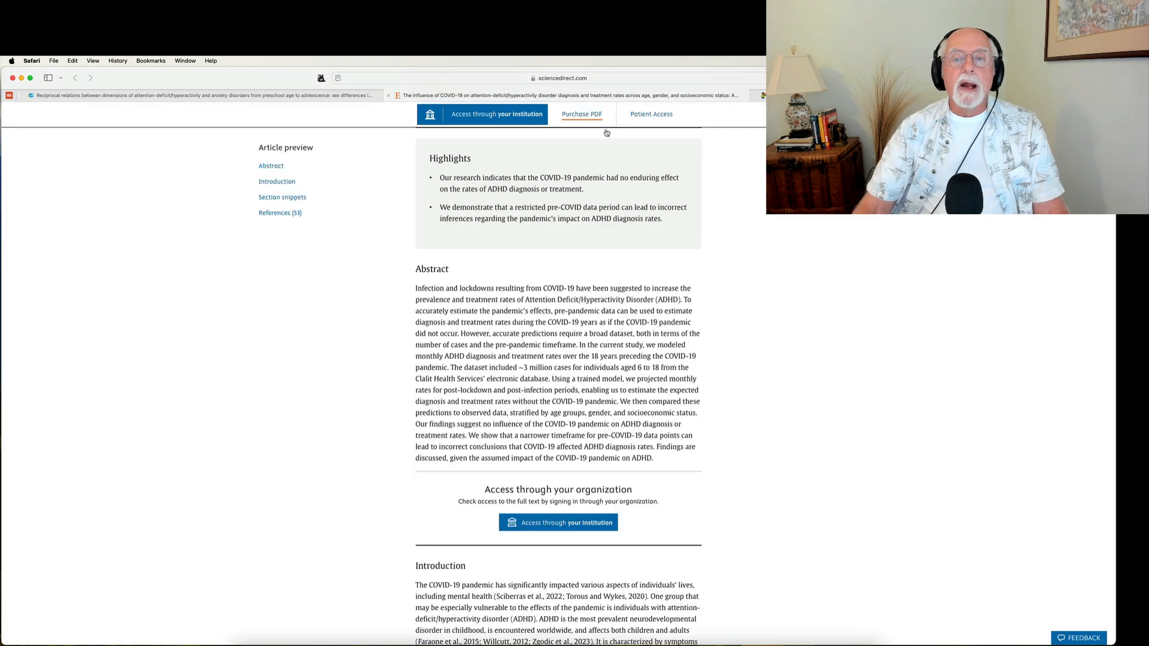
Scroll back up to the COVID-19 and ADHD study's title, journal and author list
scroll(up, 3)
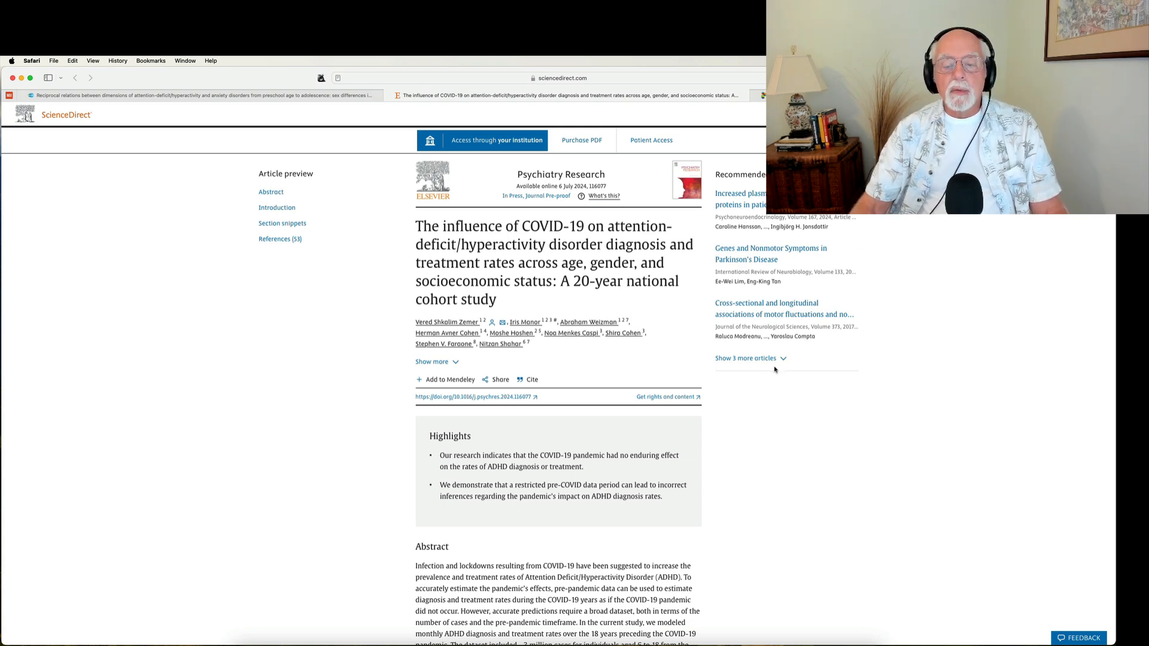
Scroll the COVID-19 and ADHD study down again to its highlights and full abstract
scroll(down, 3)
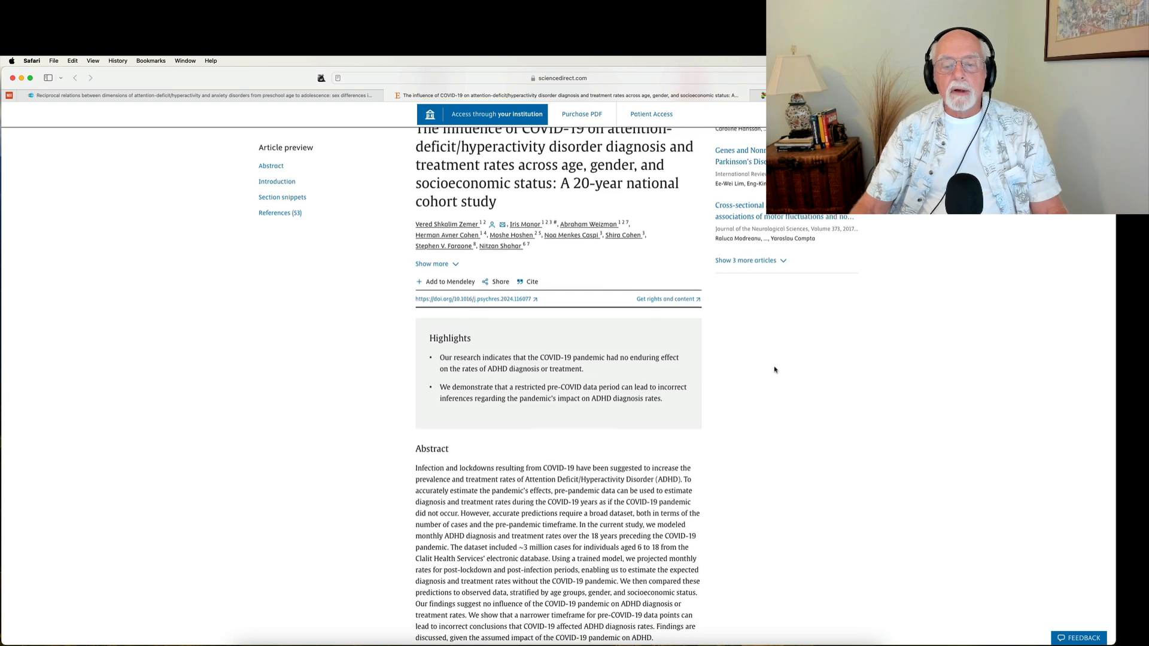
scroll(down, 3)
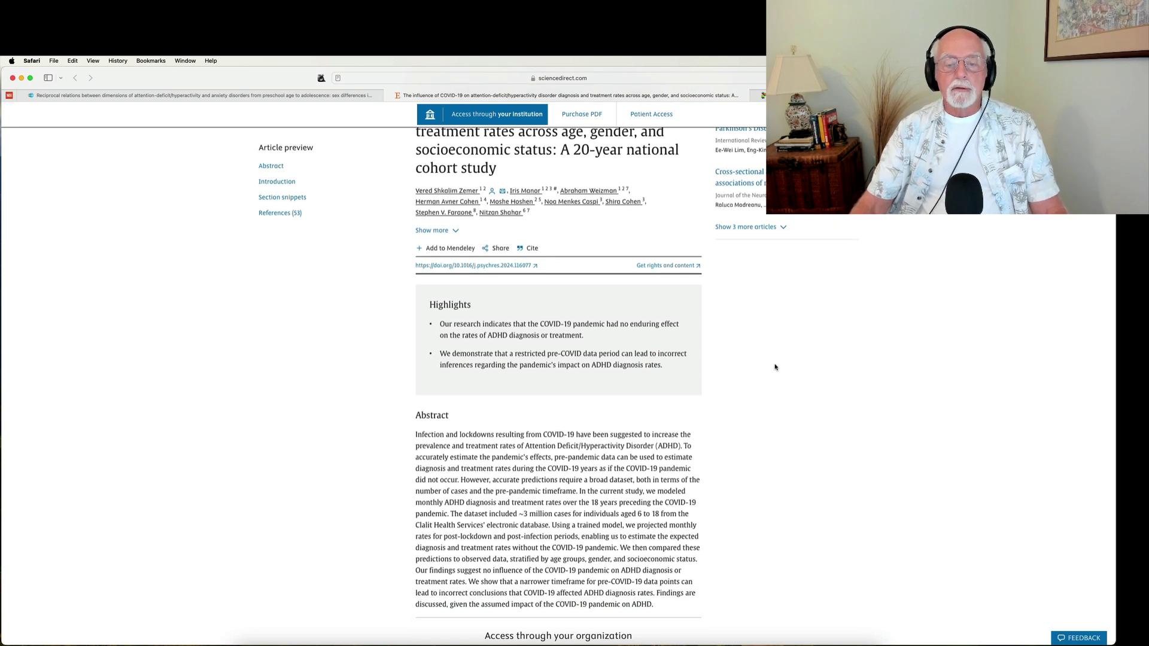
mouse_move(749, 361)
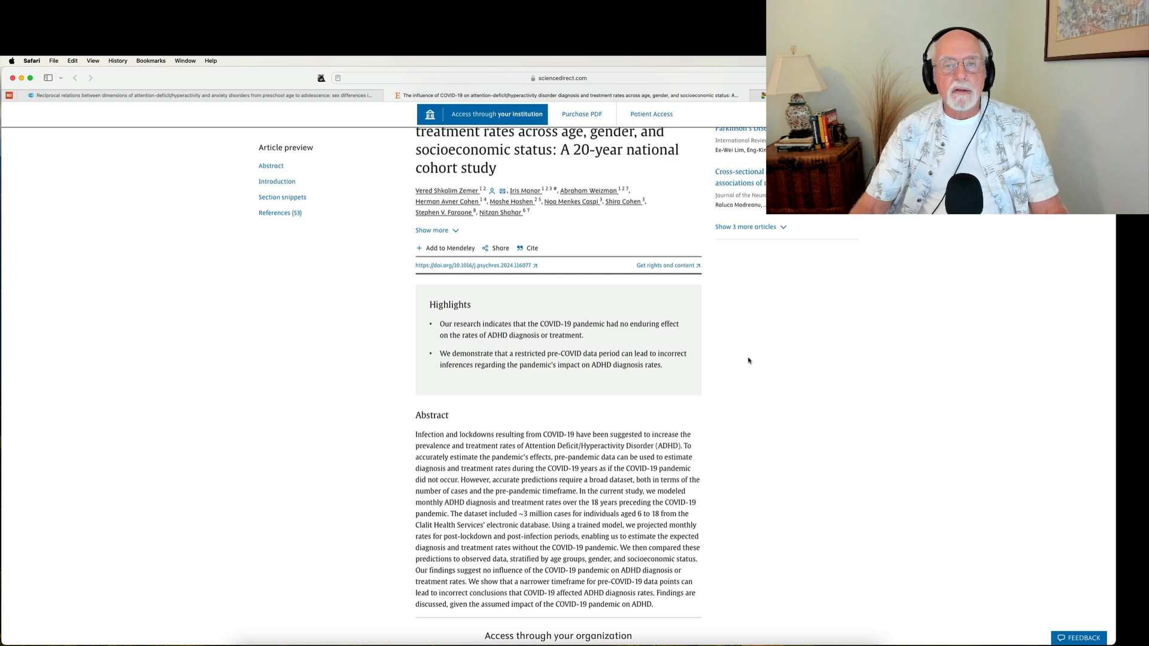
mouse_move(752, 332)
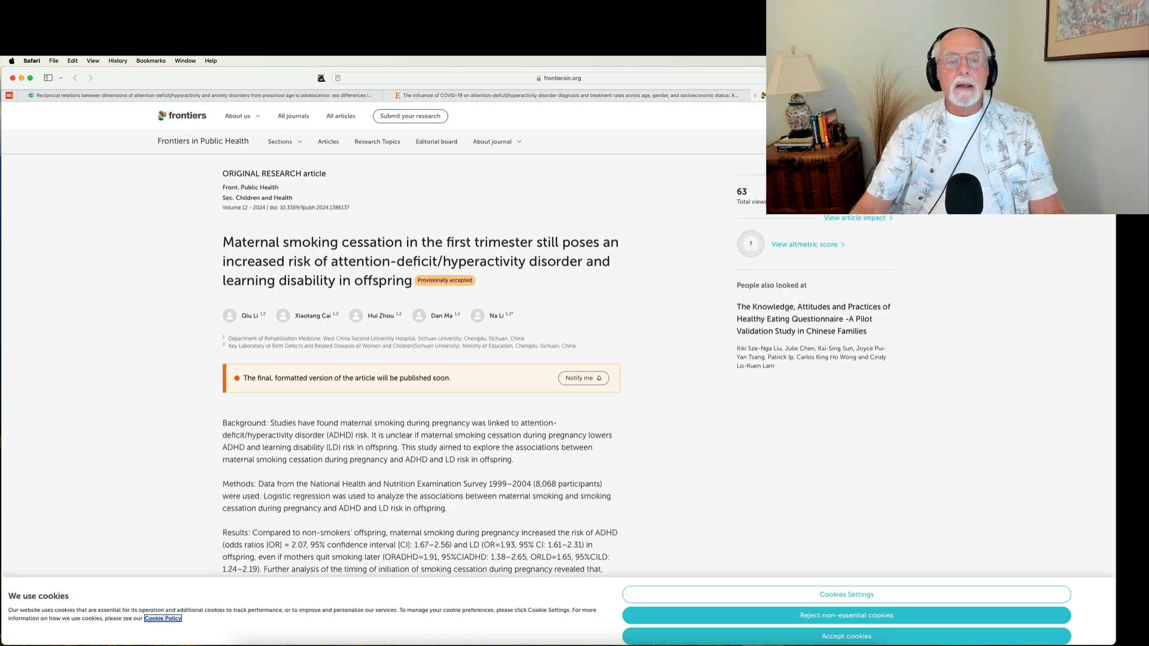
mouse_move(657, 214)
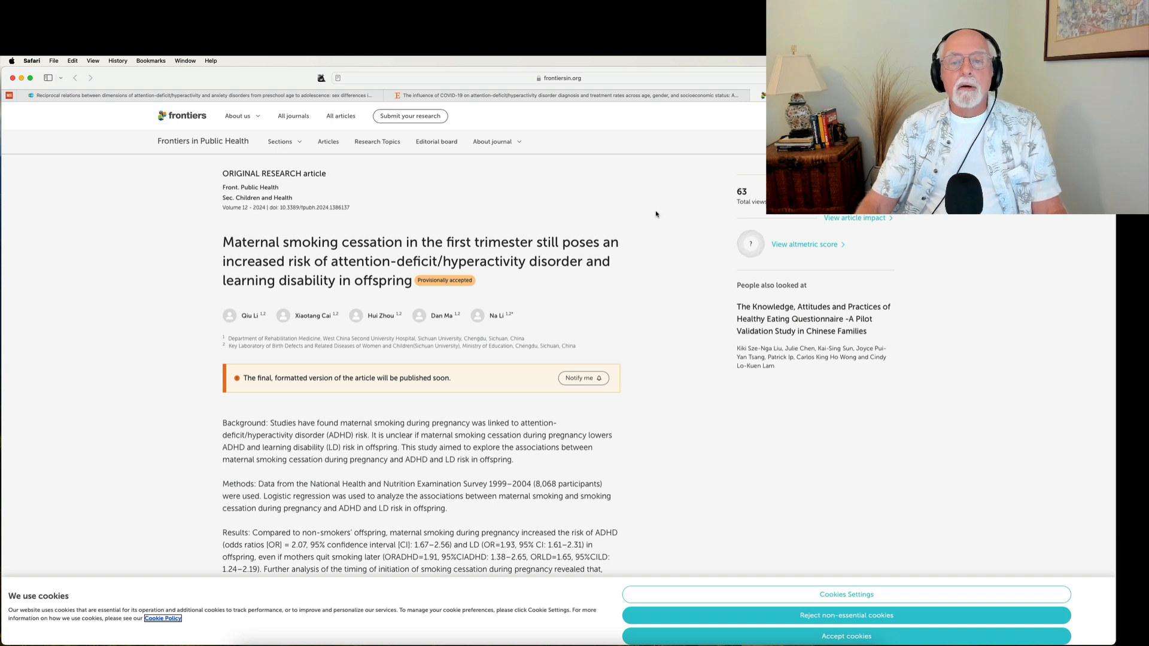
mouse_move(640, 254)
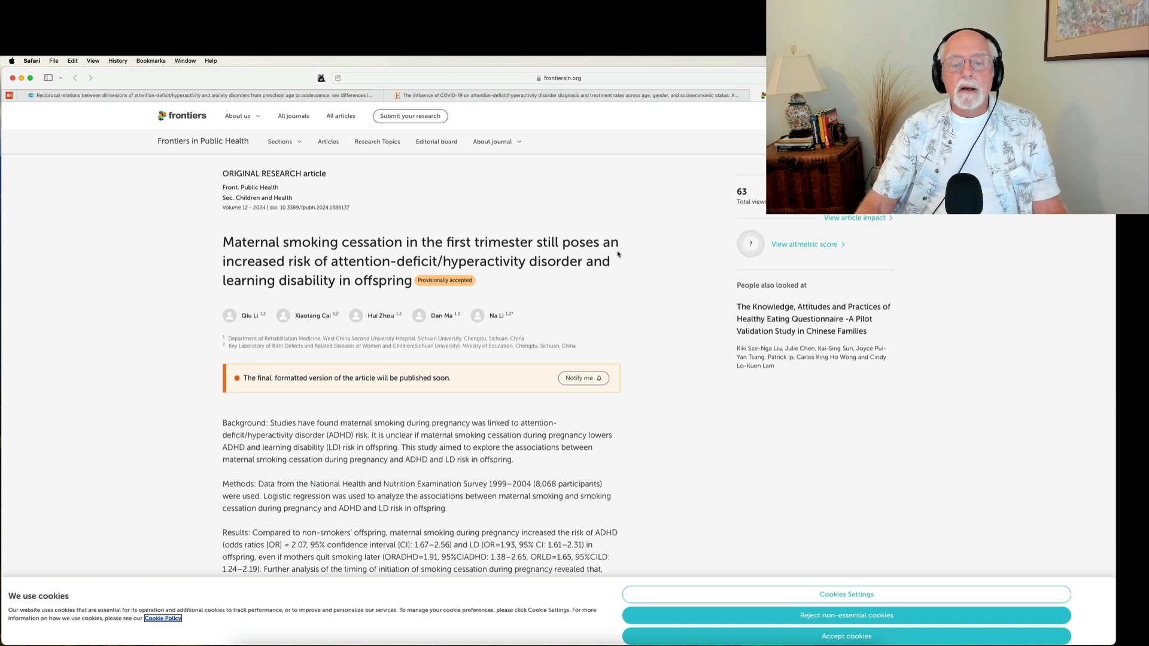
scroll(down, 3)
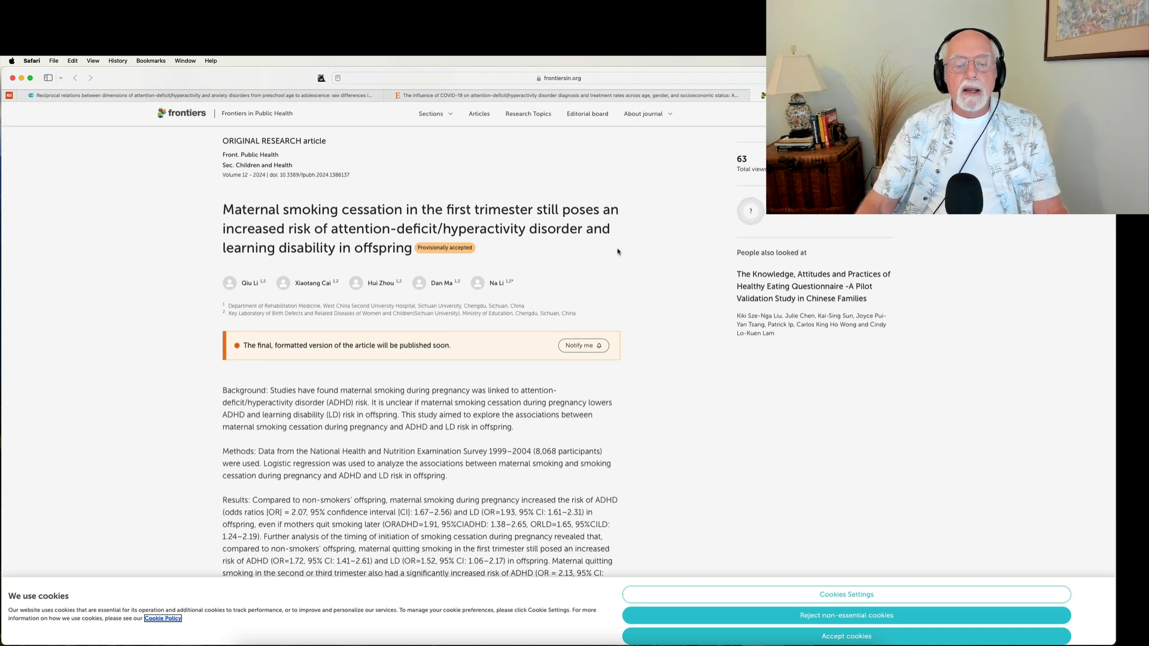
Scroll the Frontiers maternal smoking article to the abstract's Results paragraph and start of the Conclusion
scroll(down, 3)
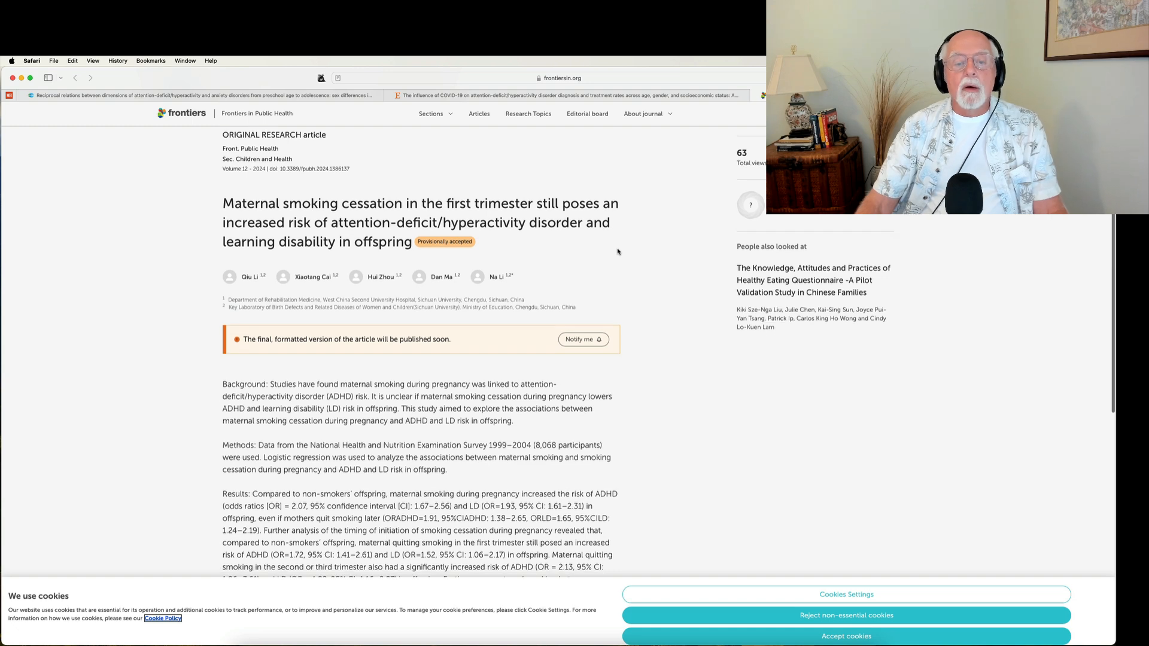
scroll(down, 3)
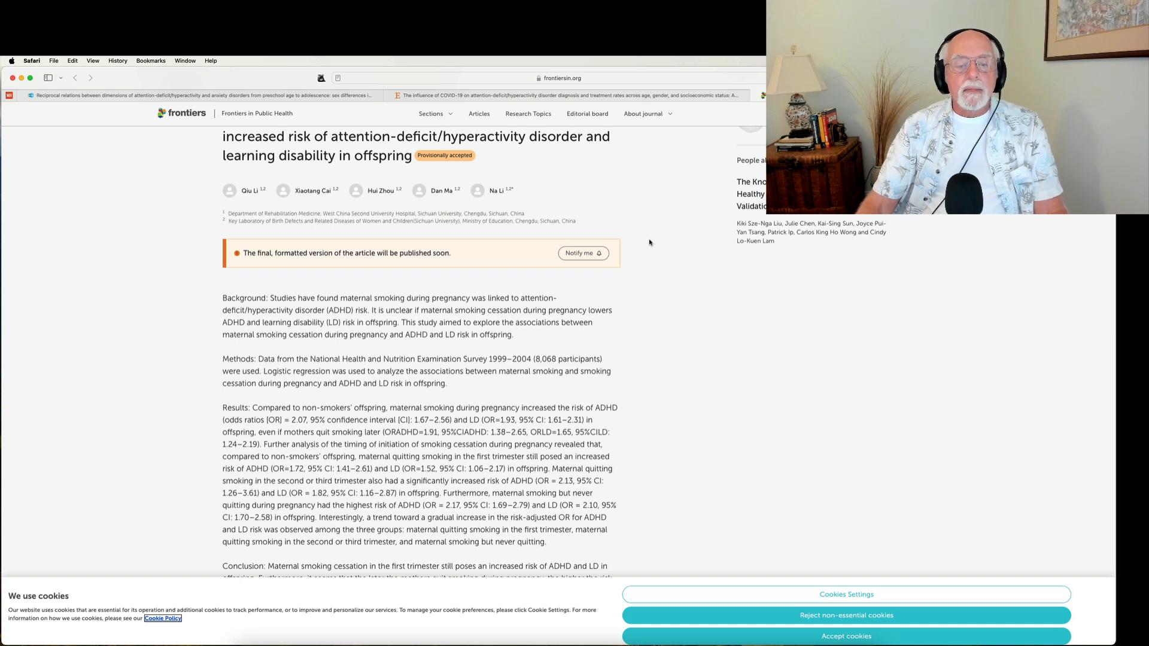
mouse_move(644, 244)
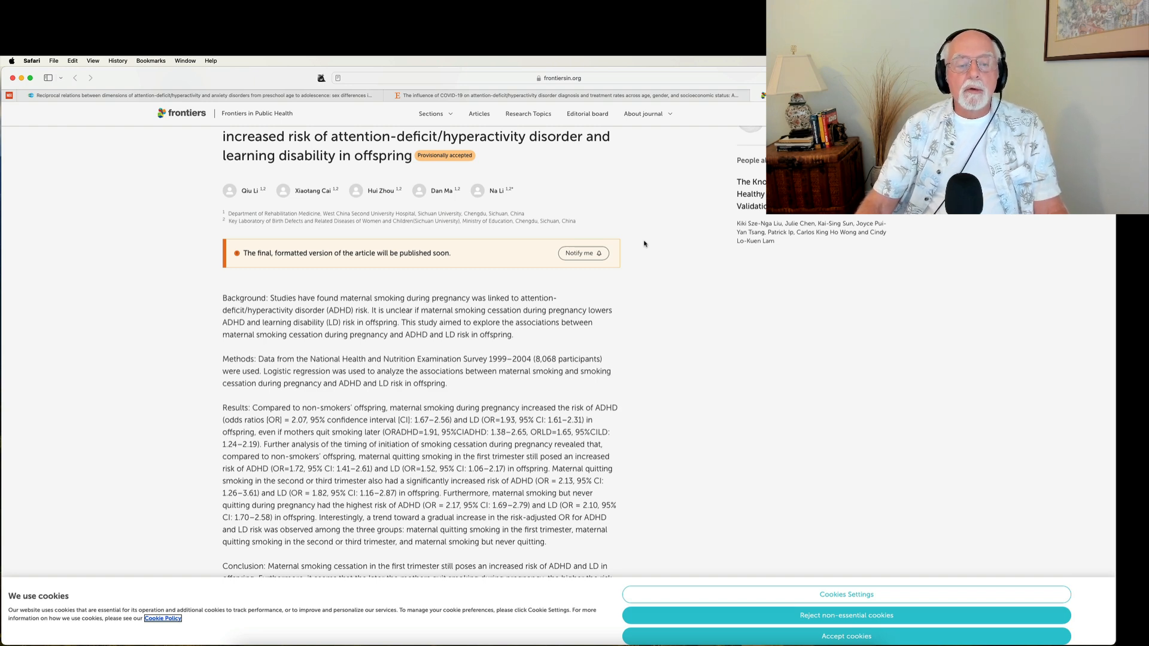
Scroll through the Conclusion and keywords, then back up to the article's title and authors
scroll(down, 3)
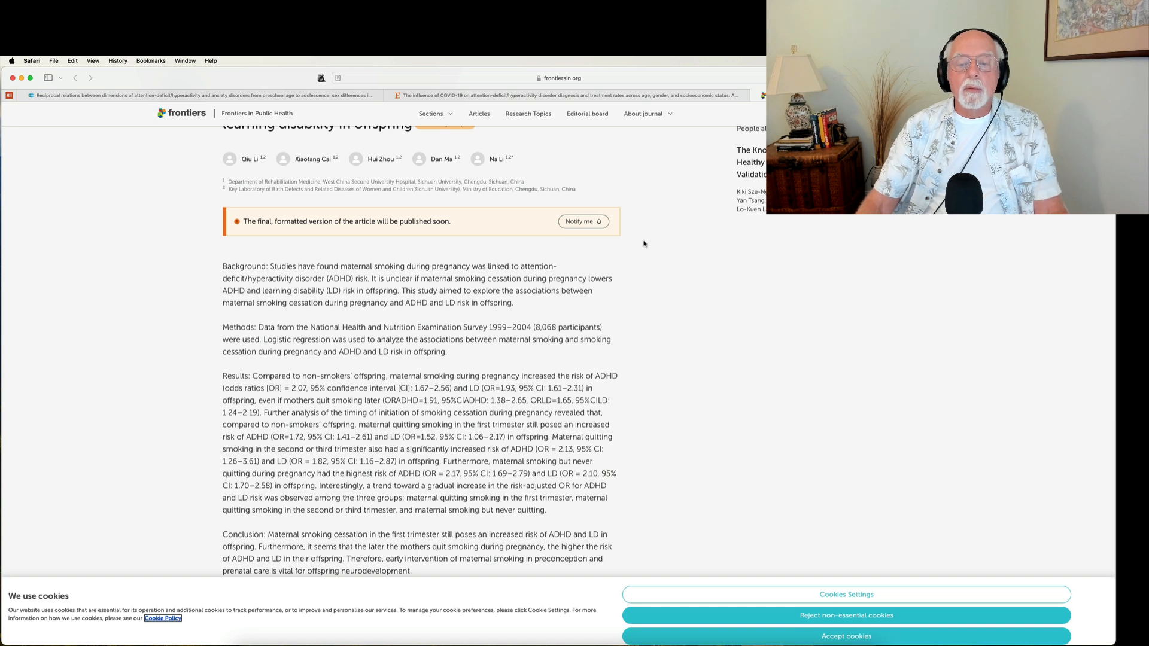
scroll(down, 3)
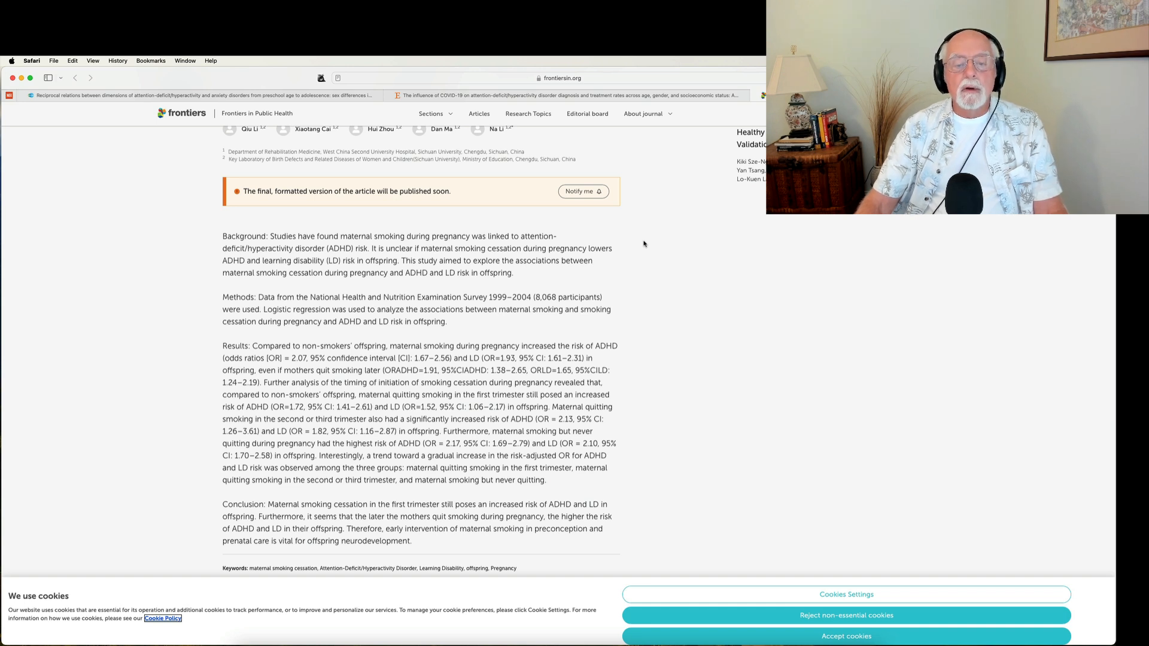
scroll(down, 3)
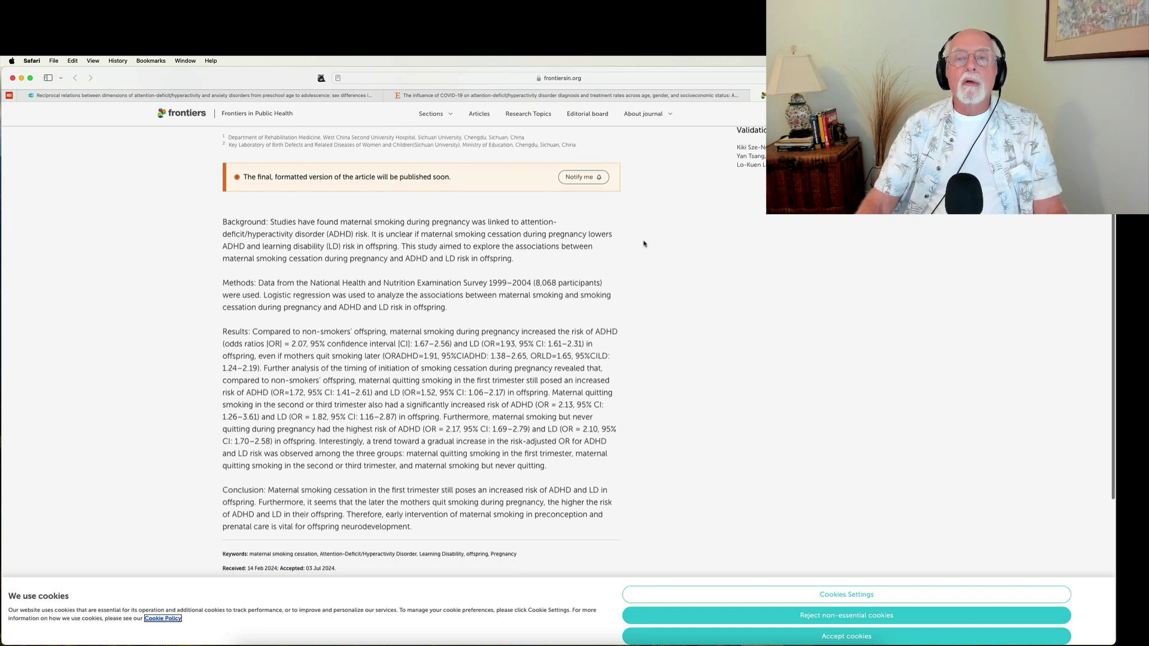
scroll(down, 3)
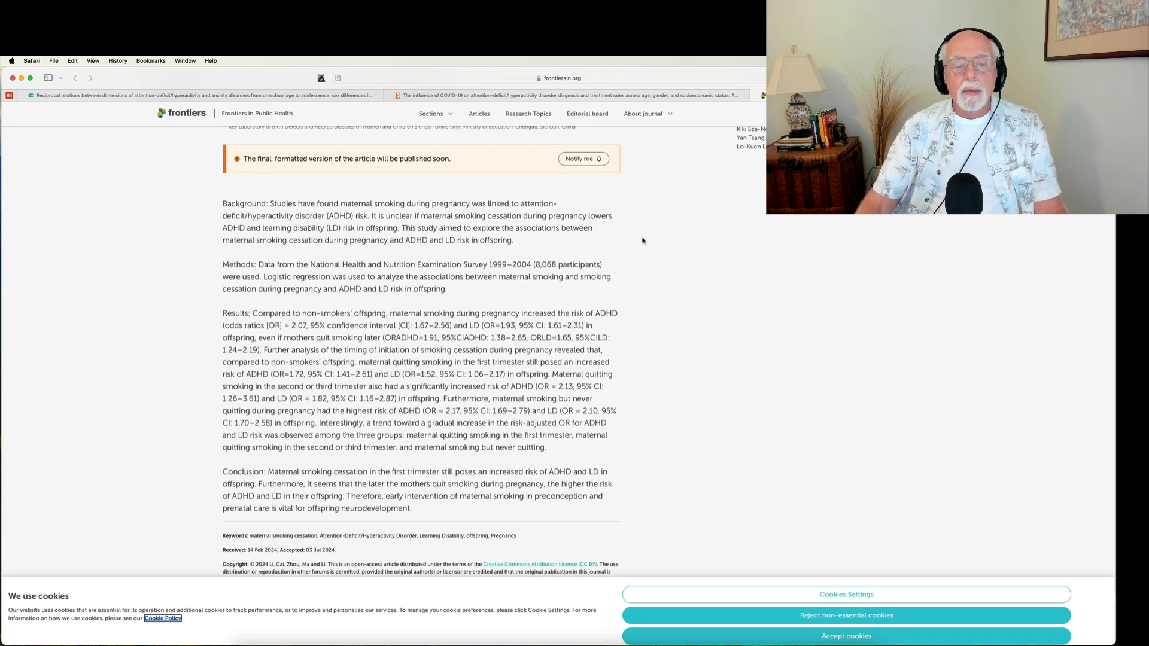
scroll(down, 3)
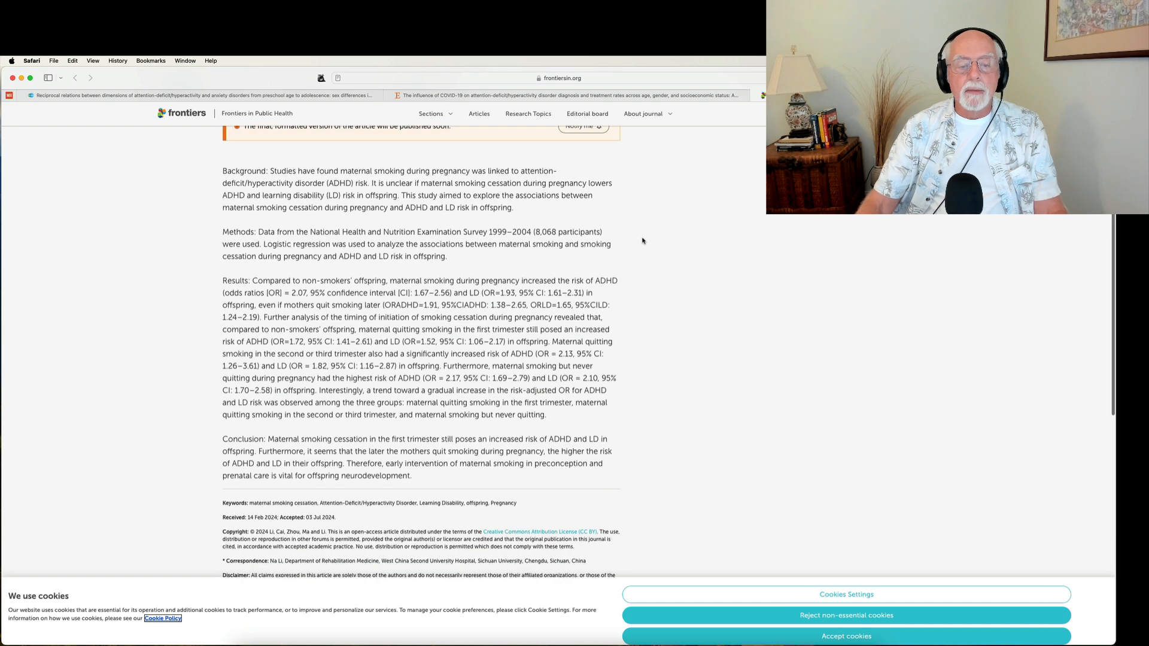
scroll(up, 3)
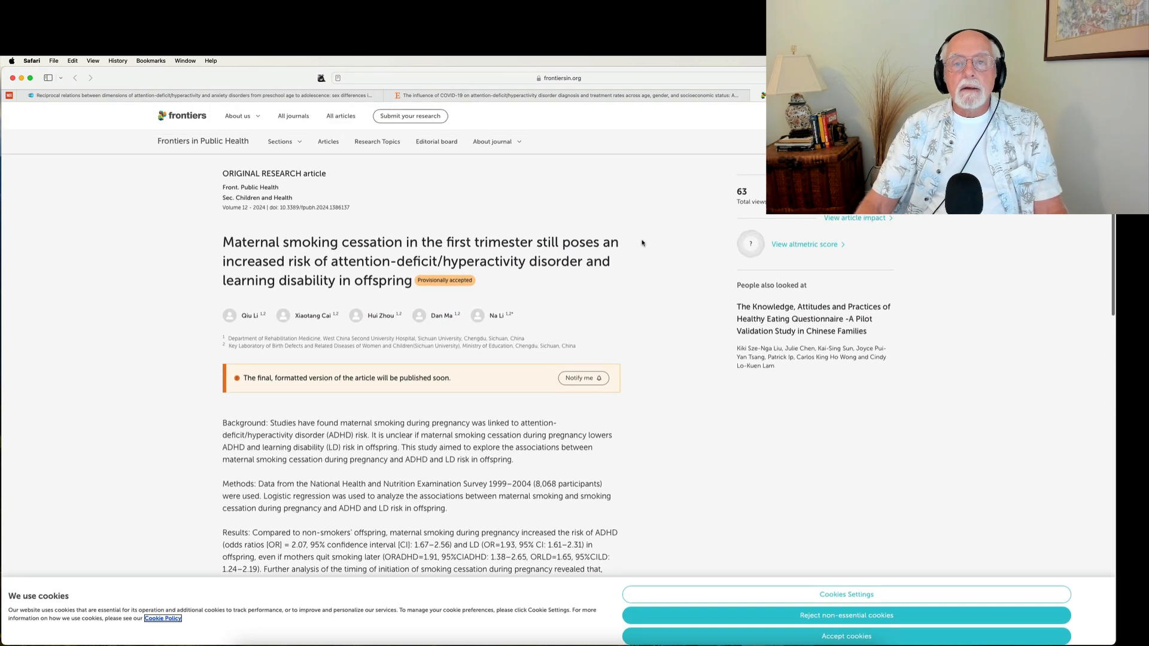